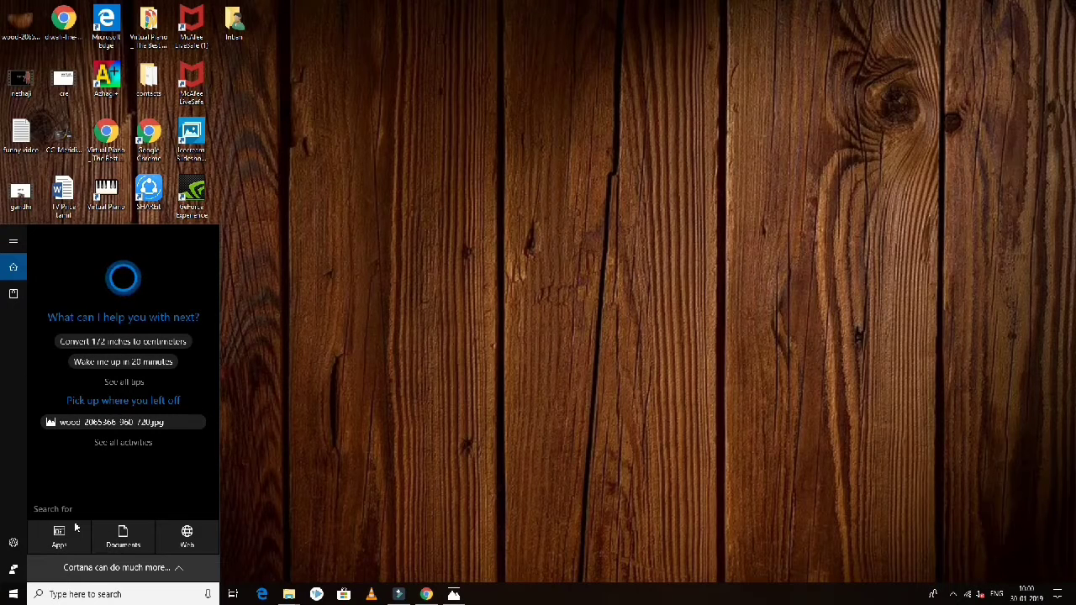
- Search %temp% from Start to open the user's local Temp folder
{"action": "type", "text": "%"}
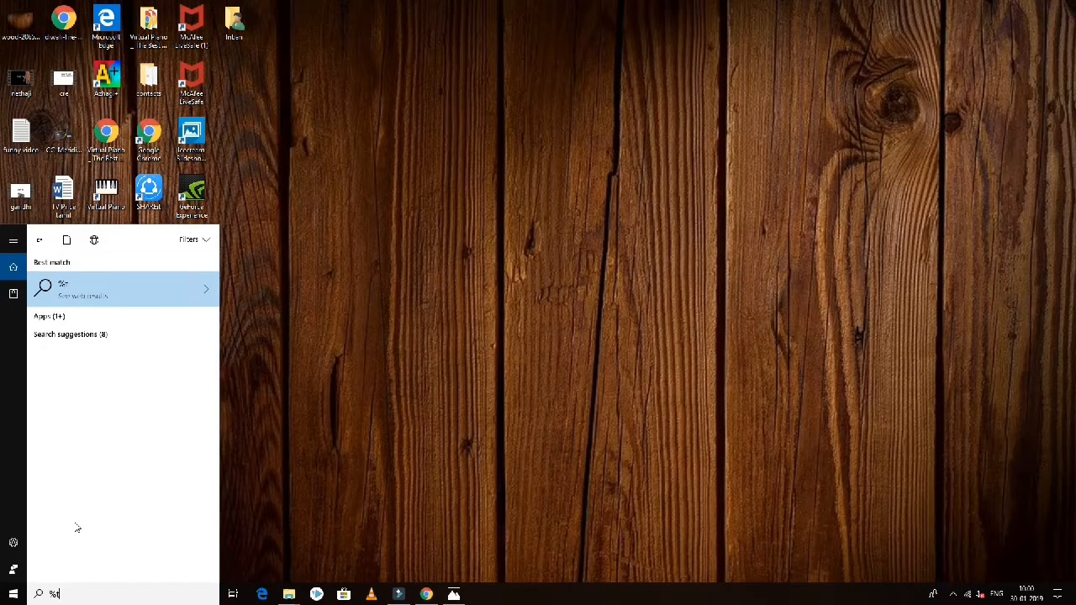
{"action": "type", "text": "temp"}
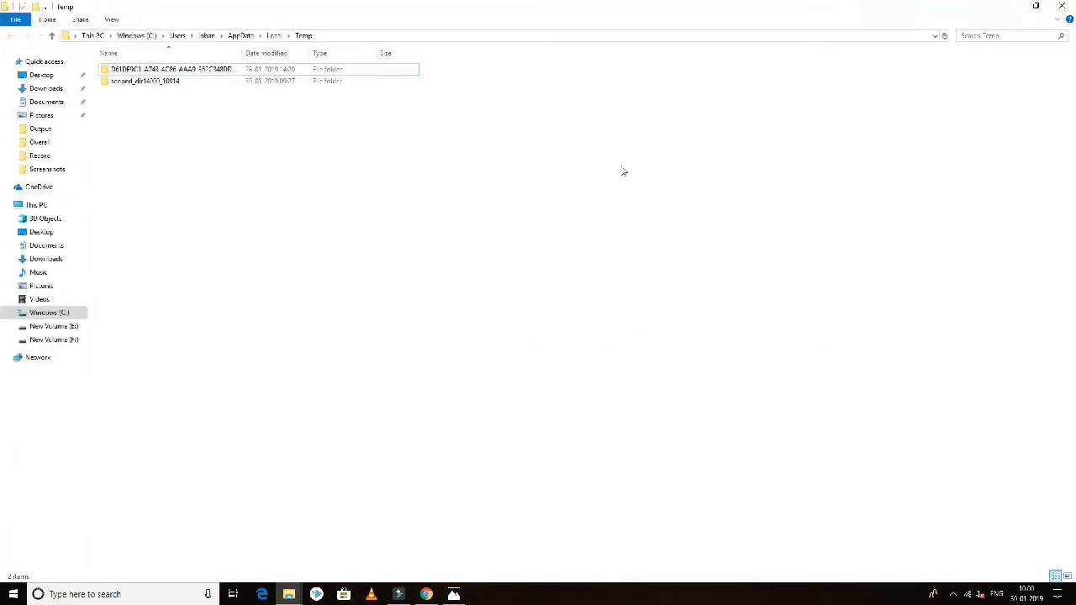
{"action": "mouse_move", "coordinate": [416, 165]}
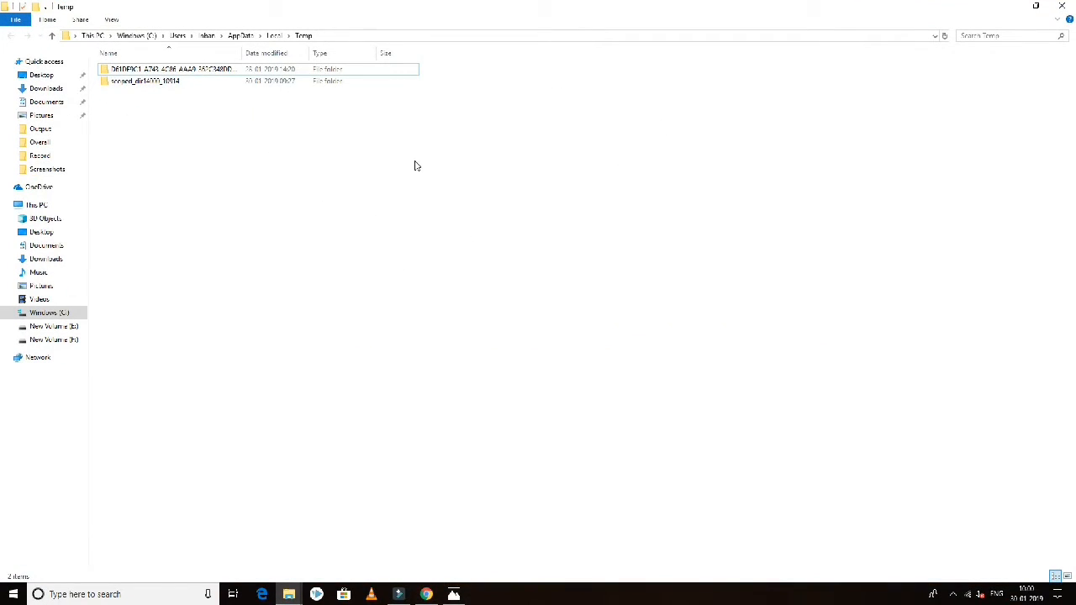
{"action": "left_click", "coordinate": [453, 206]}
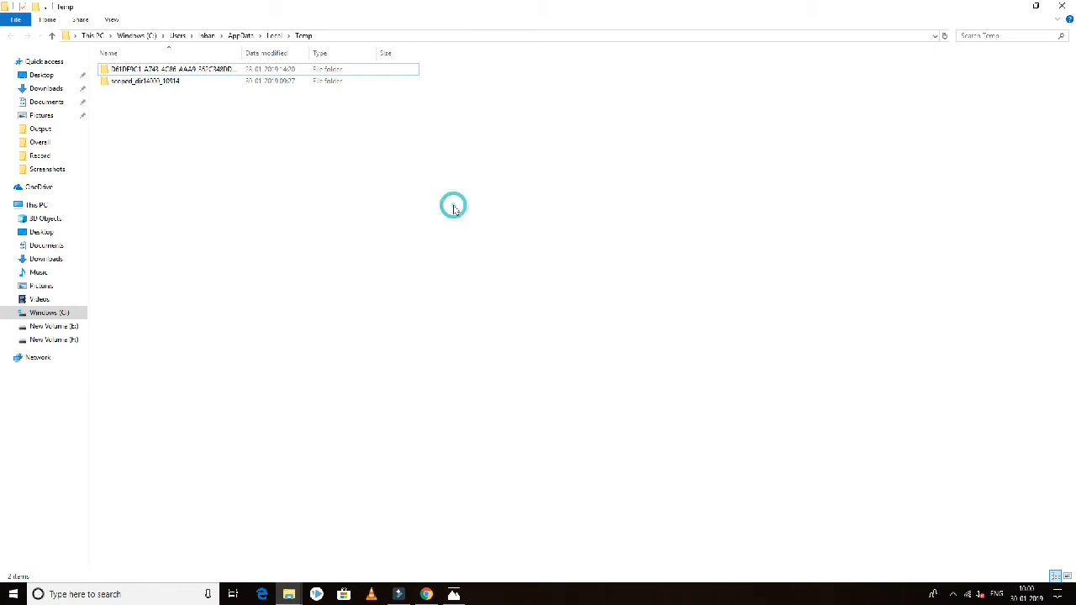
{"action": "key", "text": "ctrl+a"}
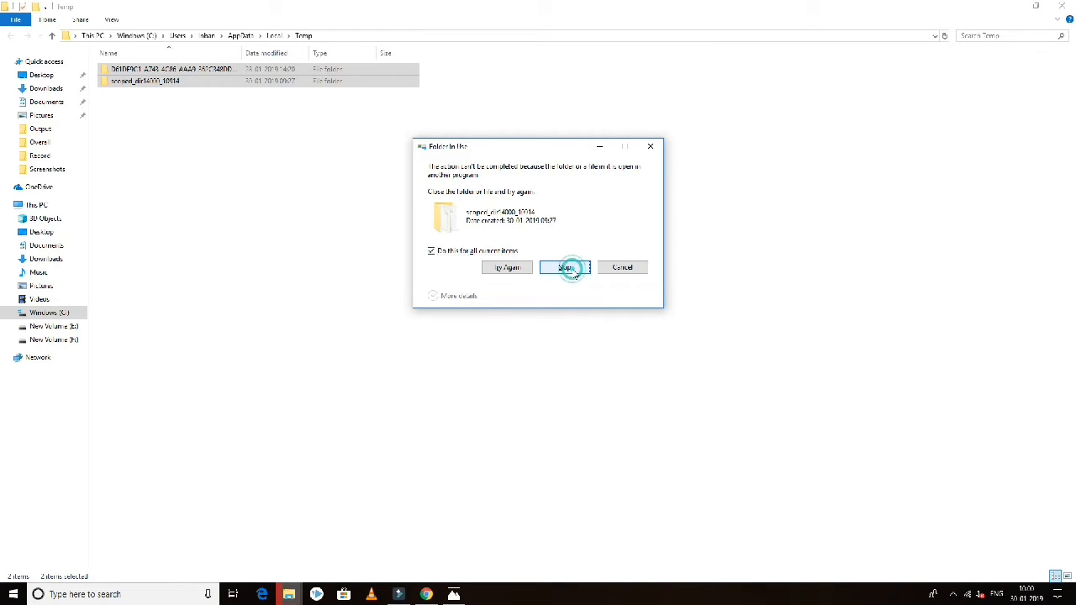
{"action": "left_click", "coordinate": [565, 268]}
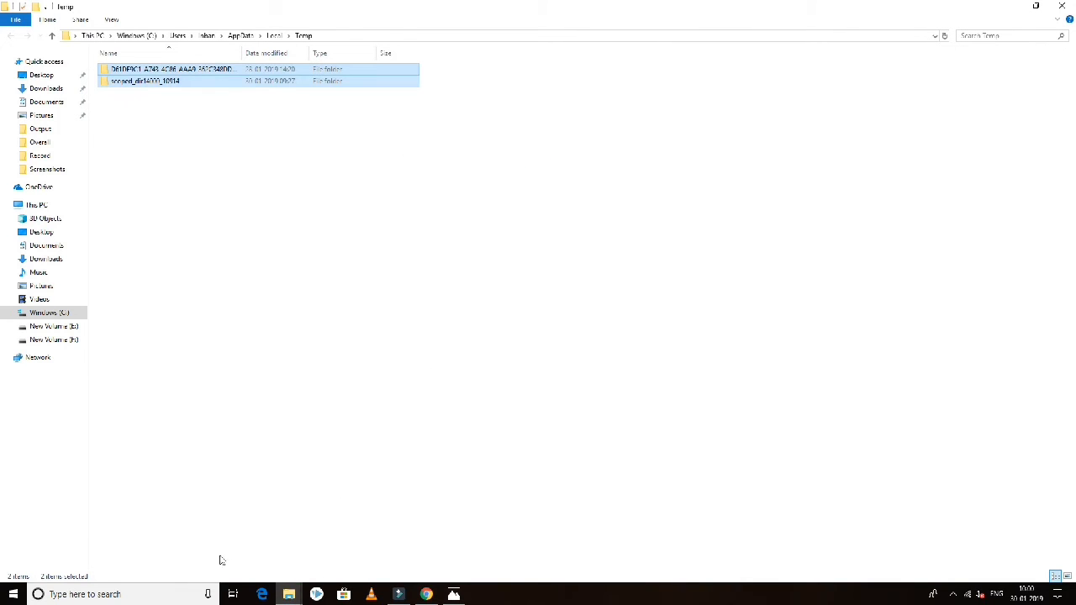
{"action": "left_click", "coordinate": [8, 591]}
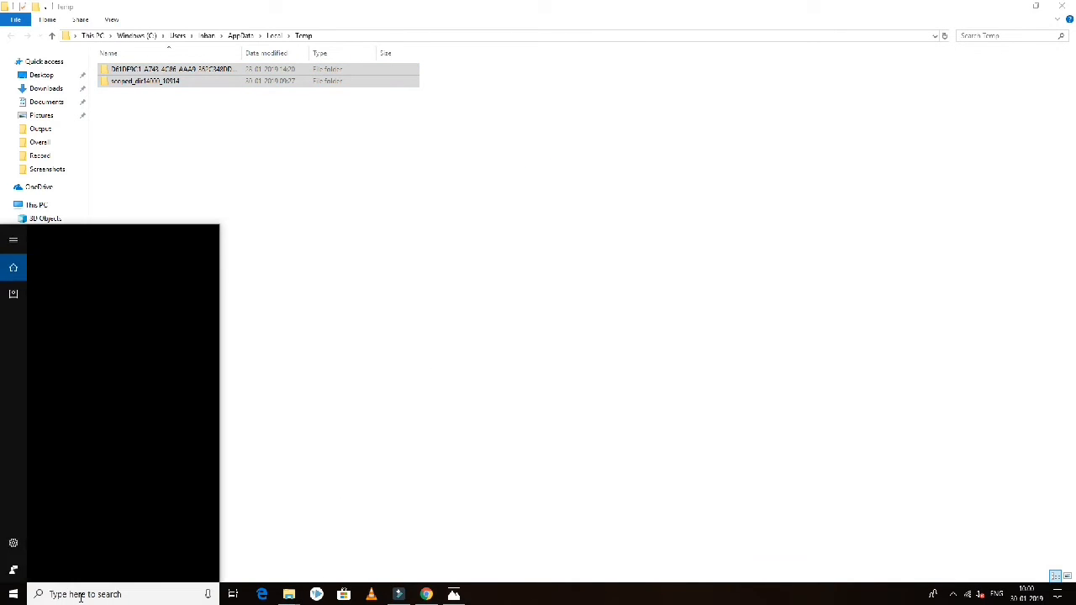
- Search 'di' in Start and launch the Disk Cleanup app
{"action": "type", "text": "disc cl"}
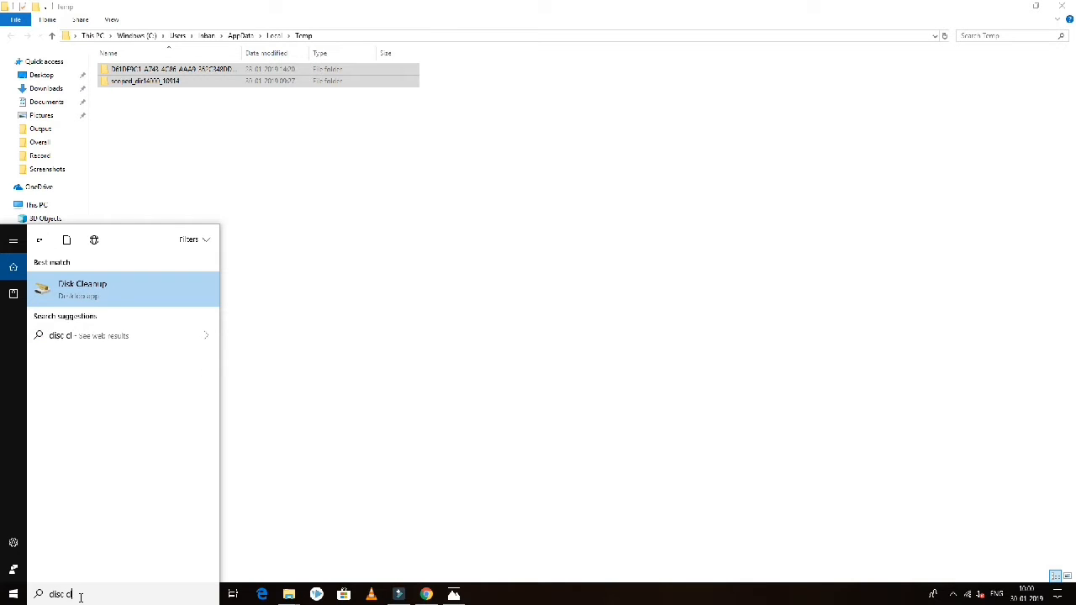
{"action": "left_click", "coordinate": [81, 289]}
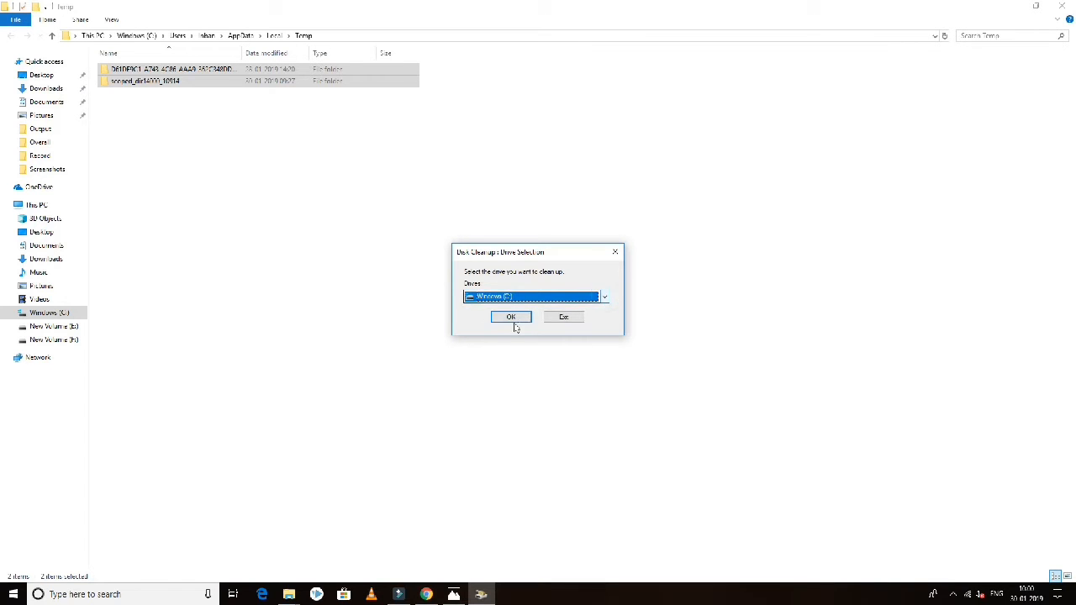
- Clean drive C: with Recycle Bin included and confirm permanent file deletion
{"action": "left_click", "coordinate": [510, 317]}
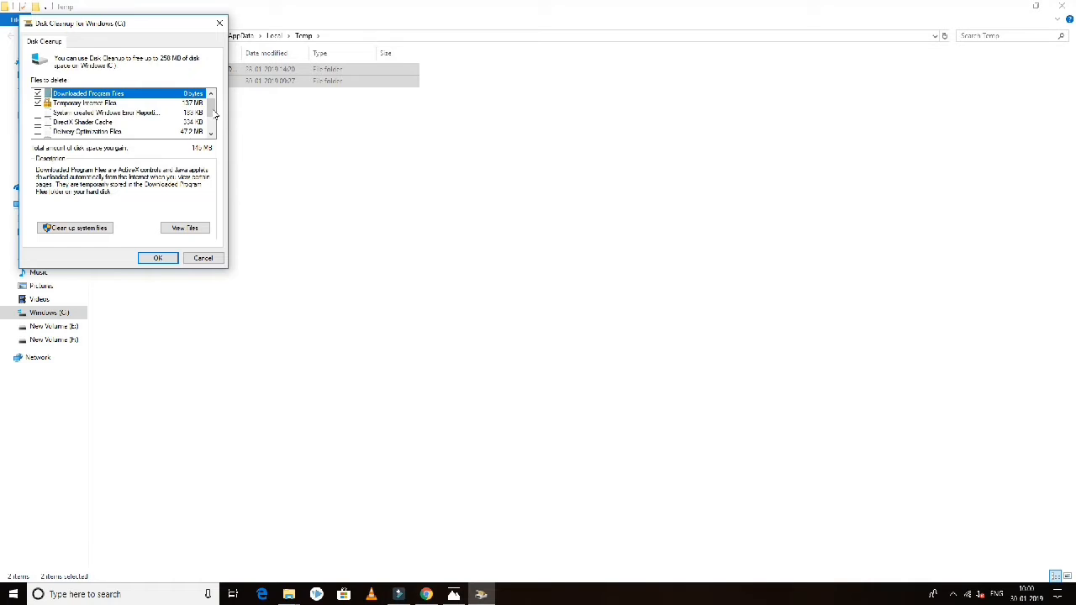
{"action": "scroll", "scroll_direction": "down", "scroll_amount": 3}
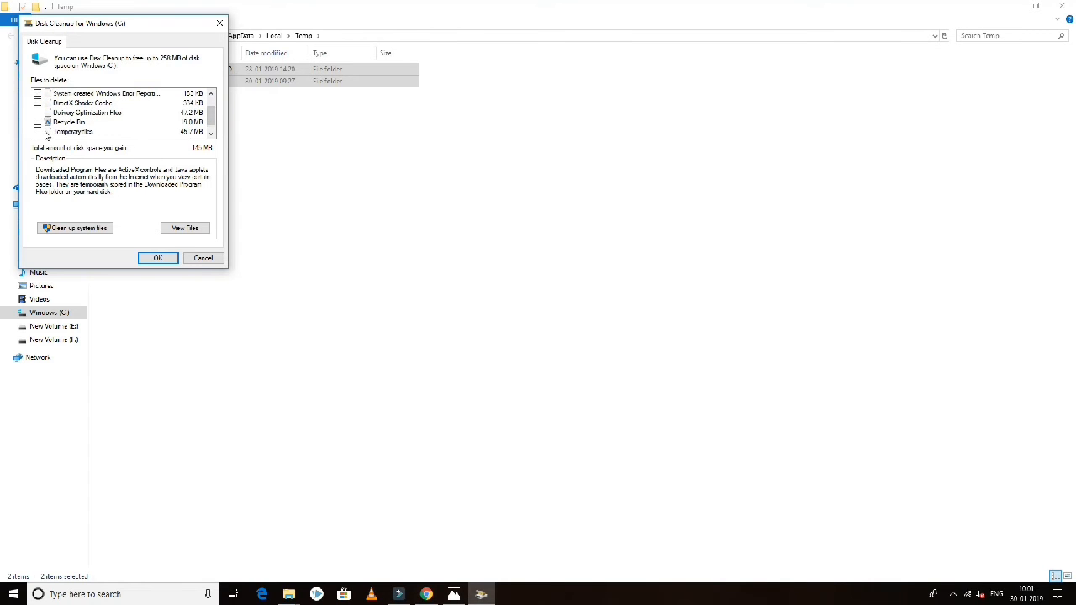
{"action": "left_click", "coordinate": [45, 122]}
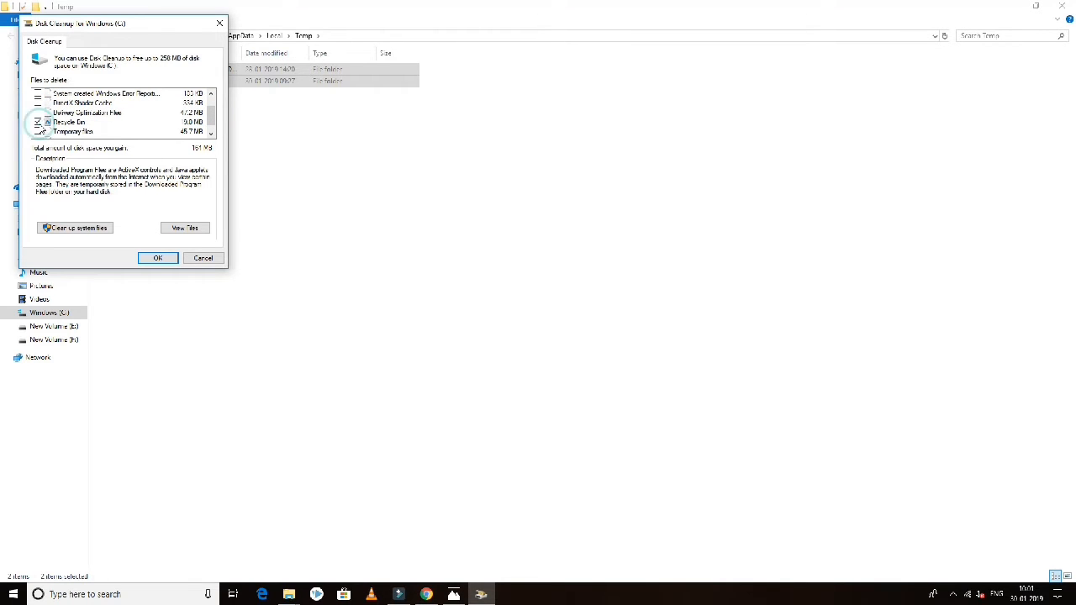
{"action": "left_click", "coordinate": [157, 258]}
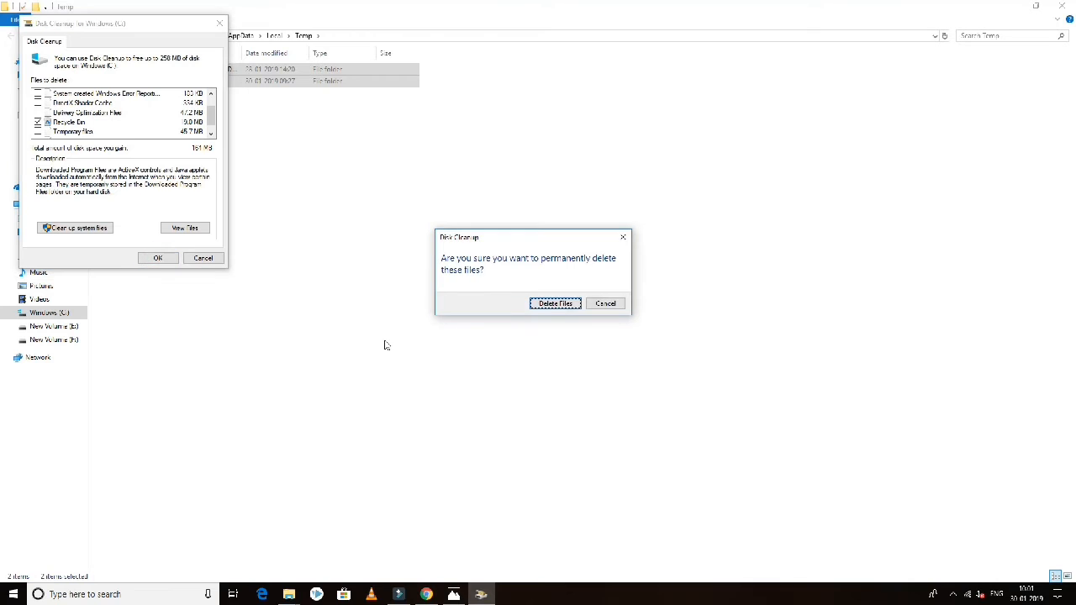
{"action": "left_click", "coordinate": [555, 303]}
{"action": "type", "text": "di"}
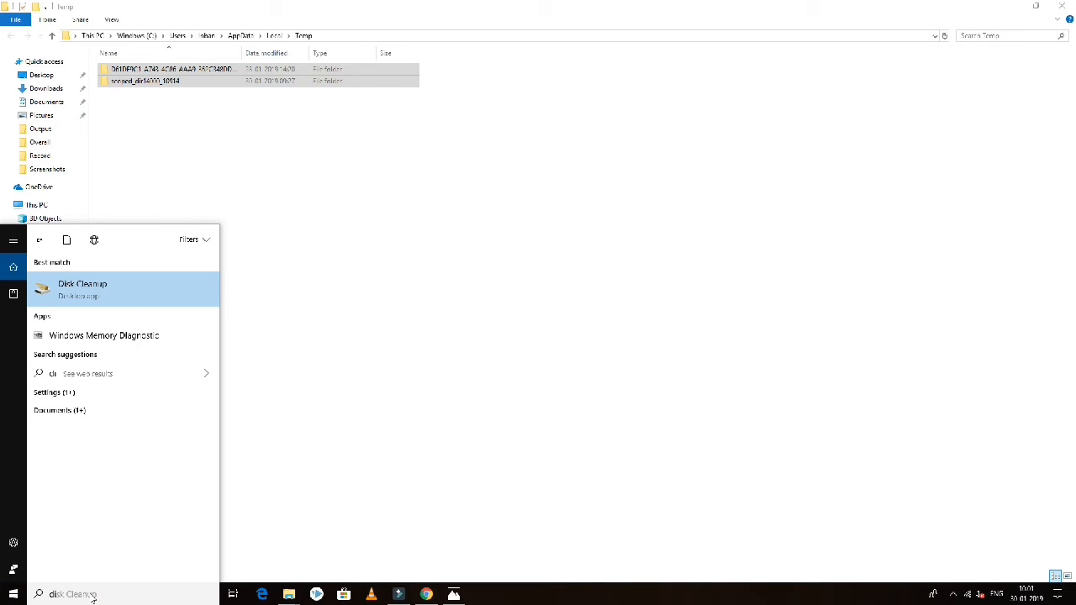
- Close the Start search panel to reveal the Temp folder again
{"action": "left_click", "coordinate": [539, 298]}
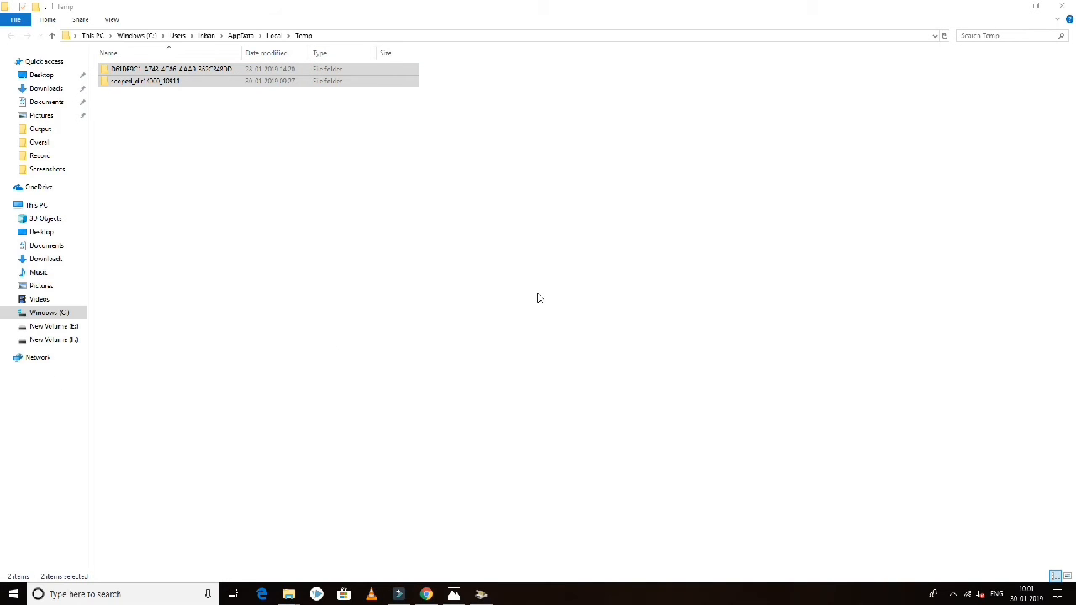
{"action": "mouse_move", "coordinate": [513, 313]}
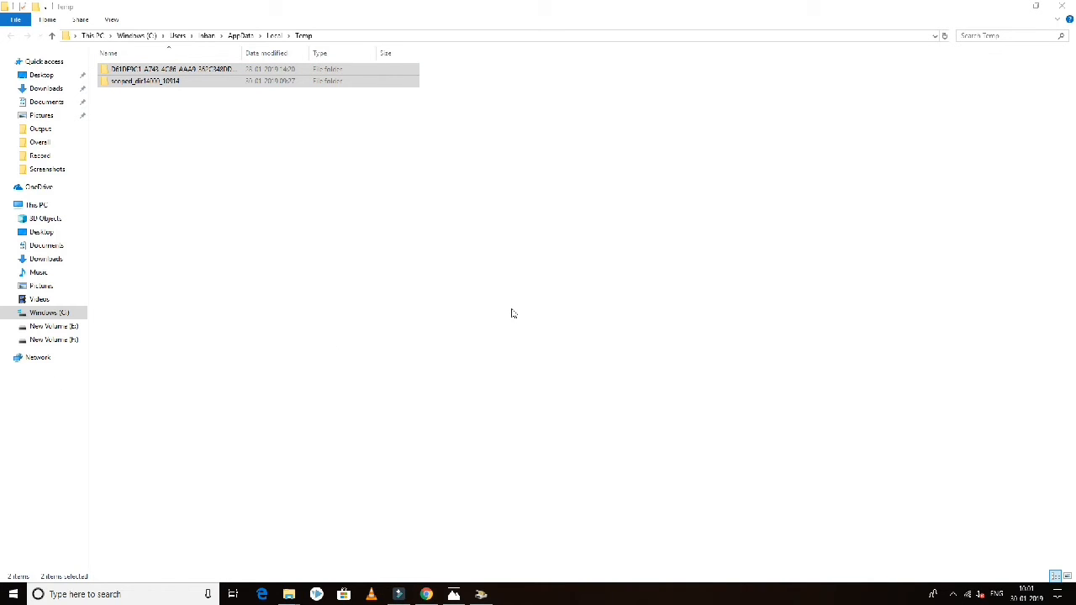
{"action": "mouse_move", "coordinate": [208, 535]}
{"action": "type", "text": "de"}
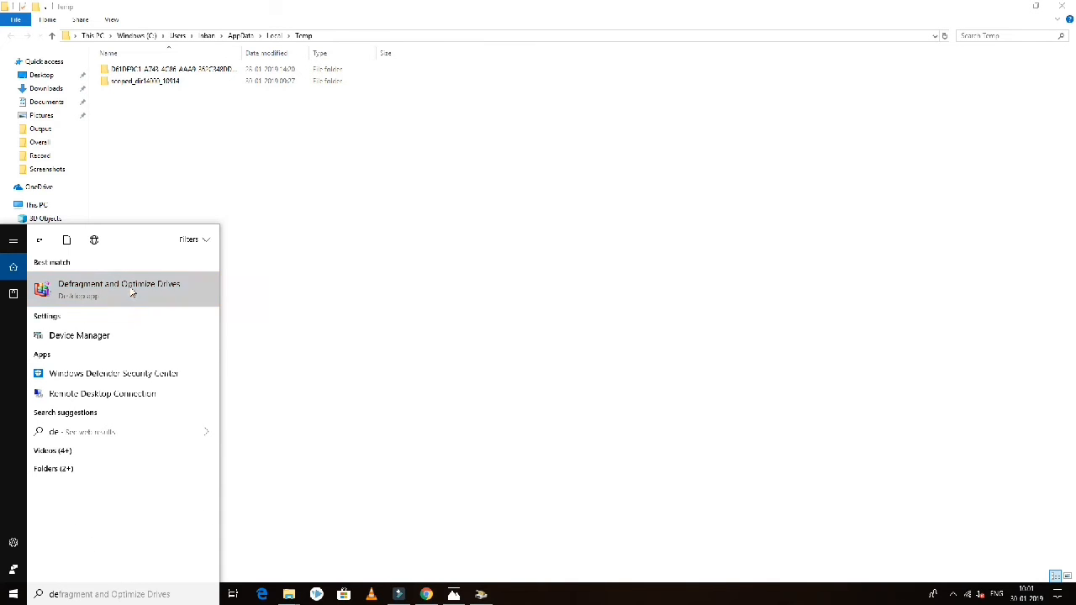
- Launch Defragment and Optimize Drives from the search results
{"action": "left_click", "coordinate": [118, 289]}
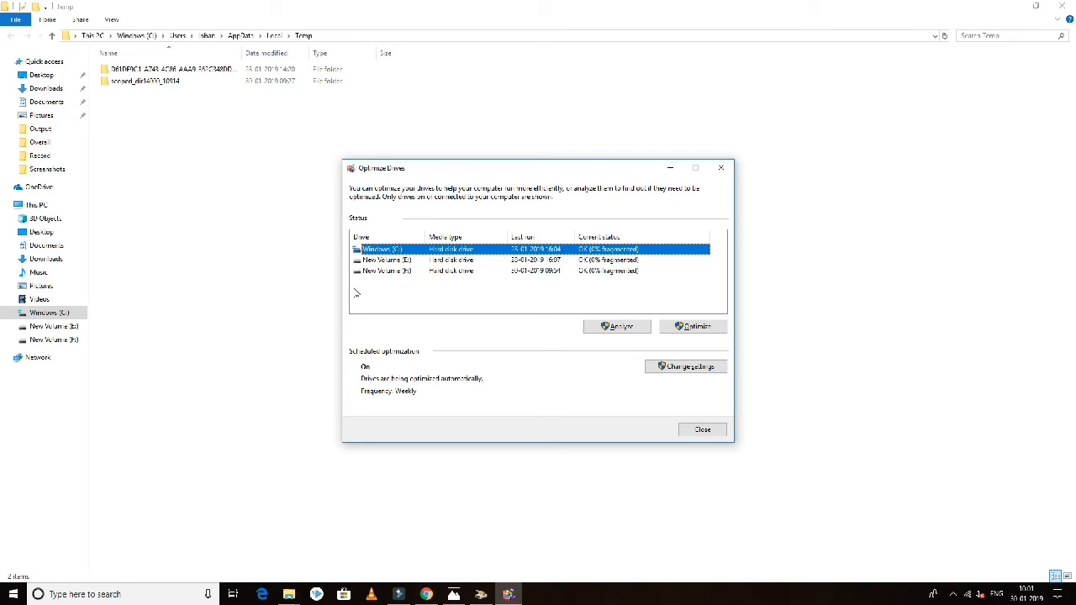
{"action": "mouse_move", "coordinate": [416, 285]}
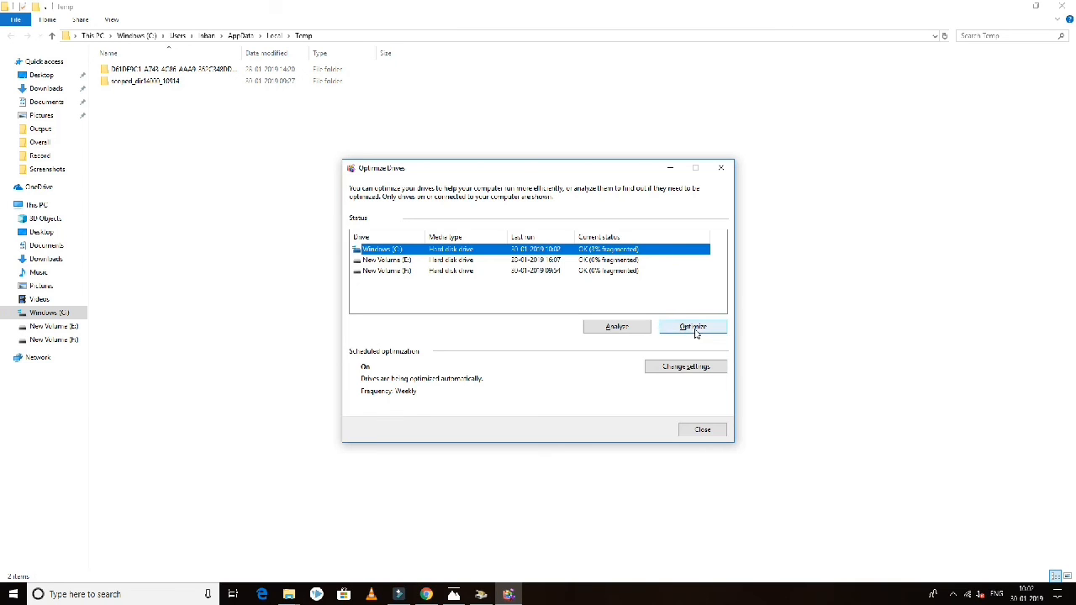
- Optimize the Windows (C:) drive in Optimize Drives
{"action": "left_click", "coordinate": [692, 326]}
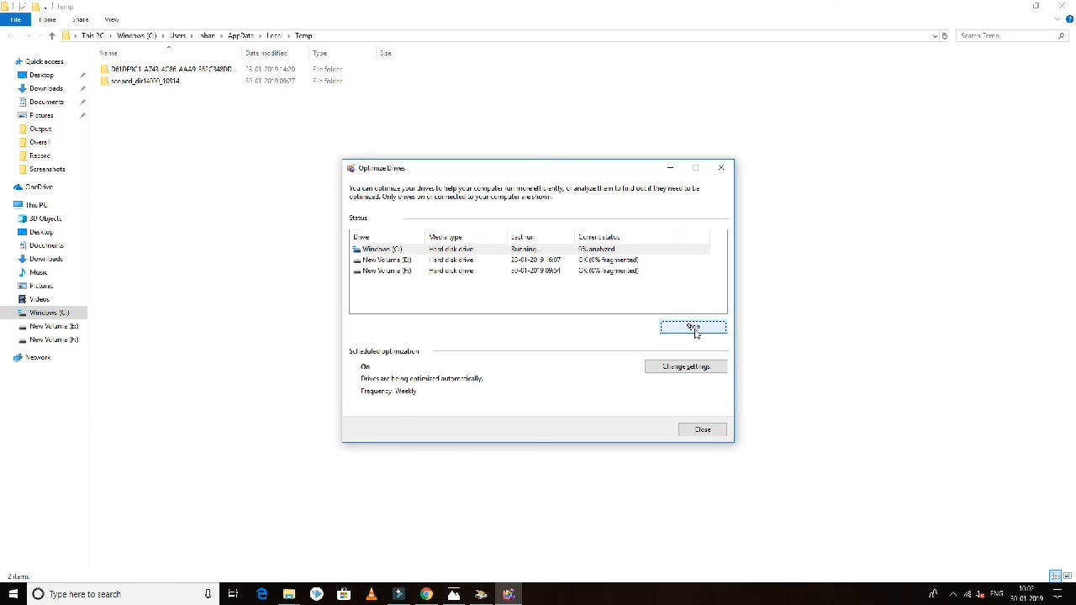